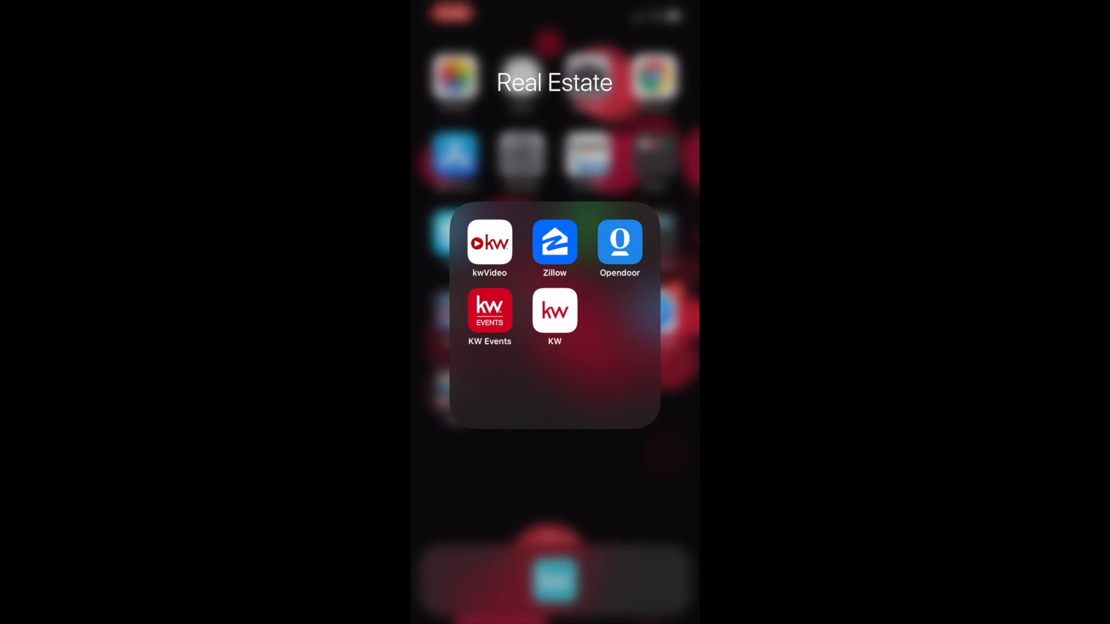
Launch the KW app from the iOS Real Estate folder to reach its sign-up welcome screen
click(554, 310)
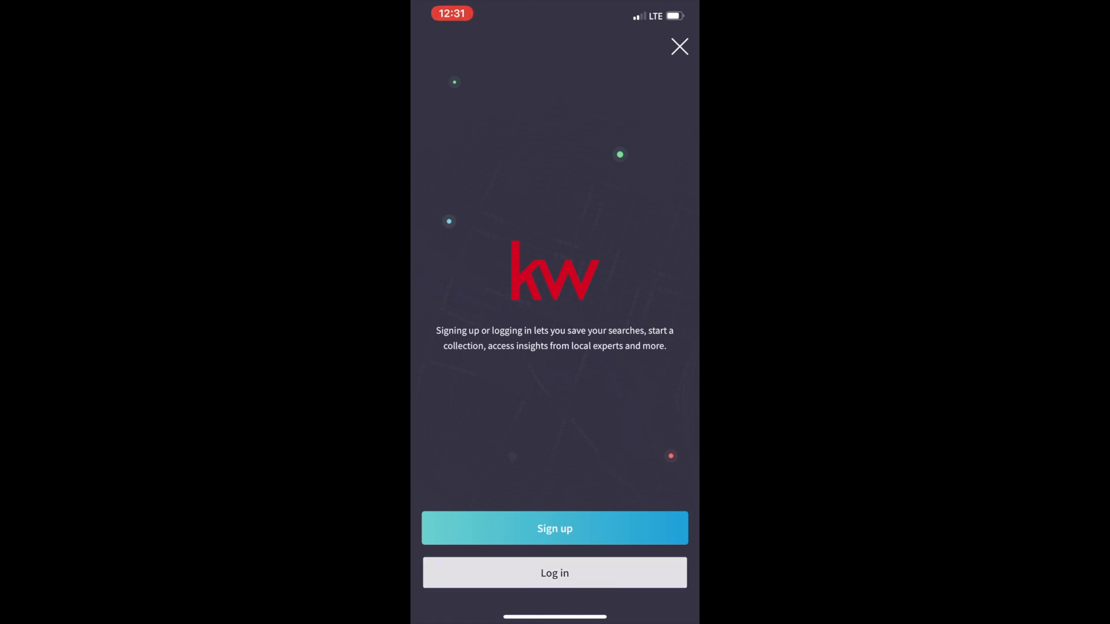
Leave the KW app and show the kw.com/download/KWBXK78X page in the browser
click(554, 573)
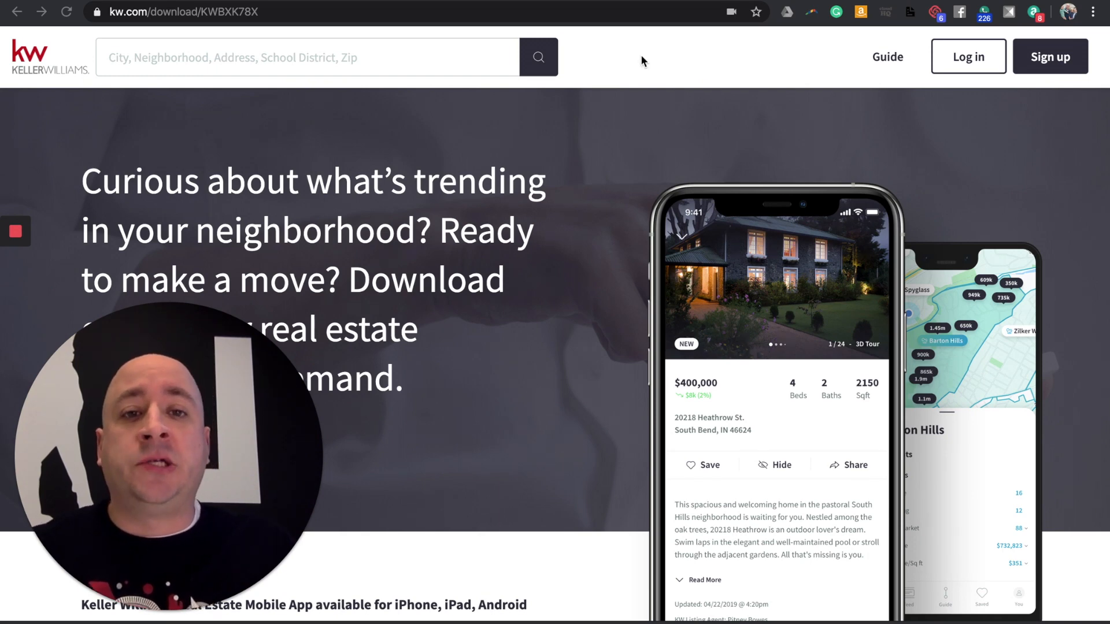
Go to agent.kw.com/command and open the Consumer section's landing pages list
text(agent.kw.com/command)
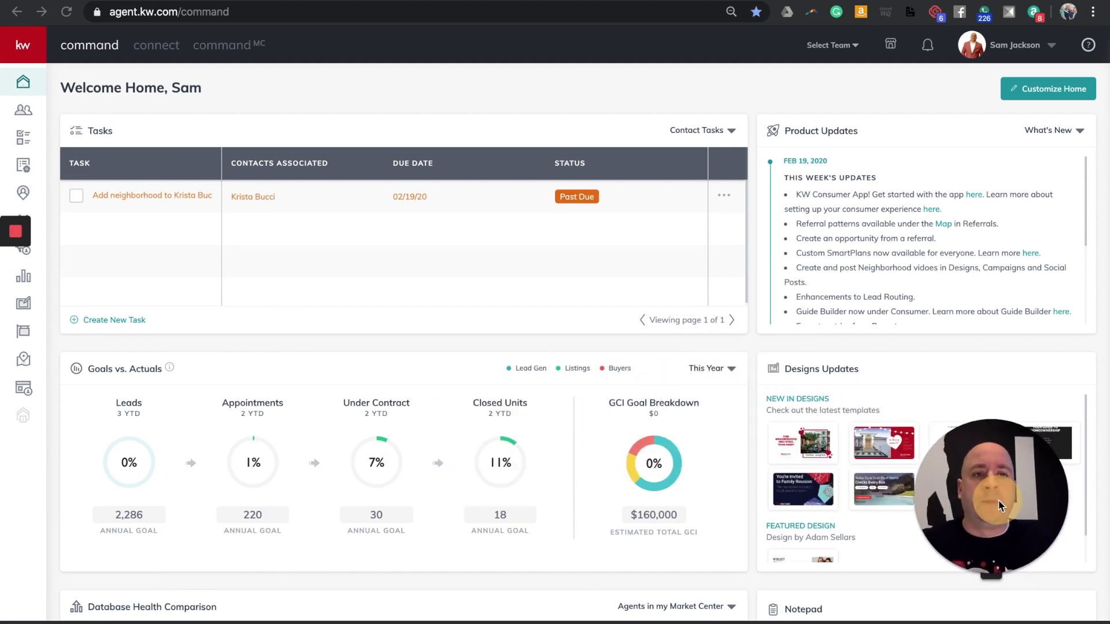
mouse_move(682, 439)
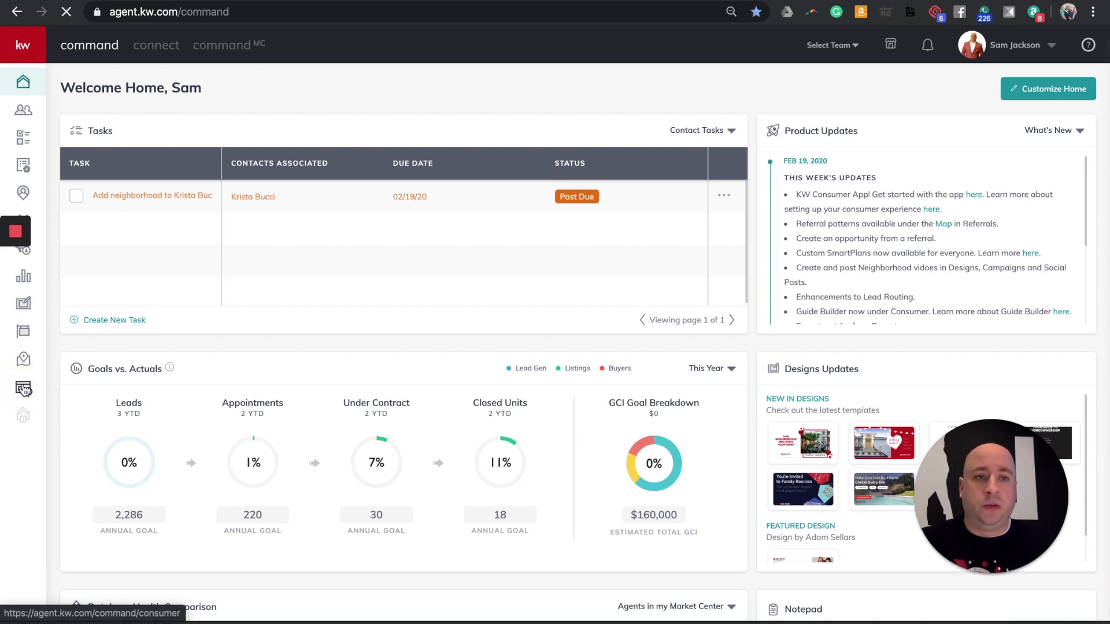
click(23, 389)
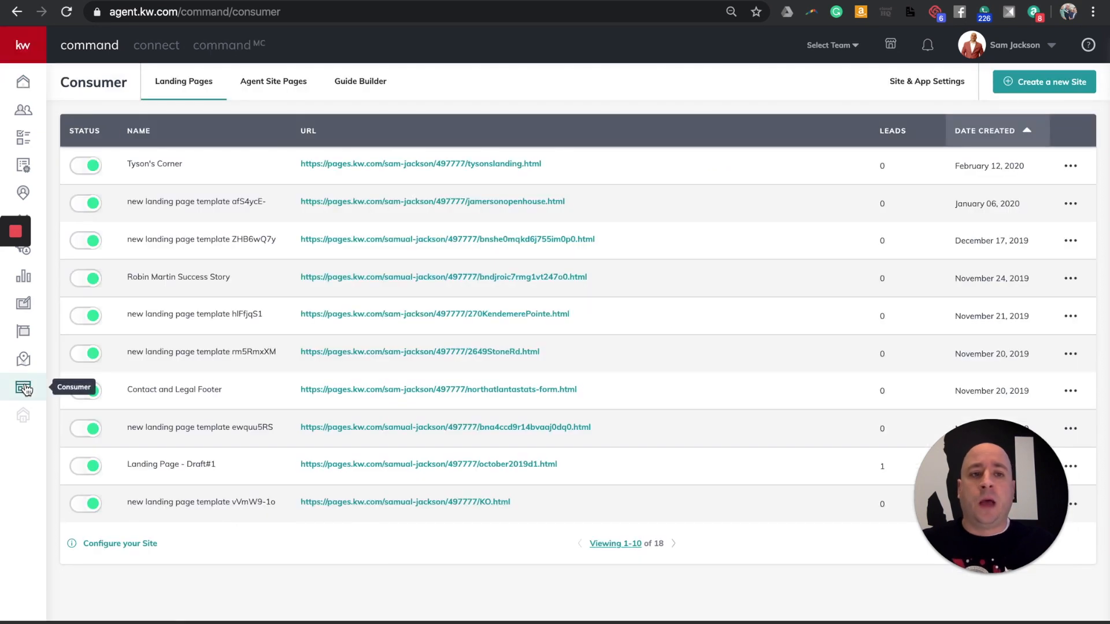
mouse_move(324, 285)
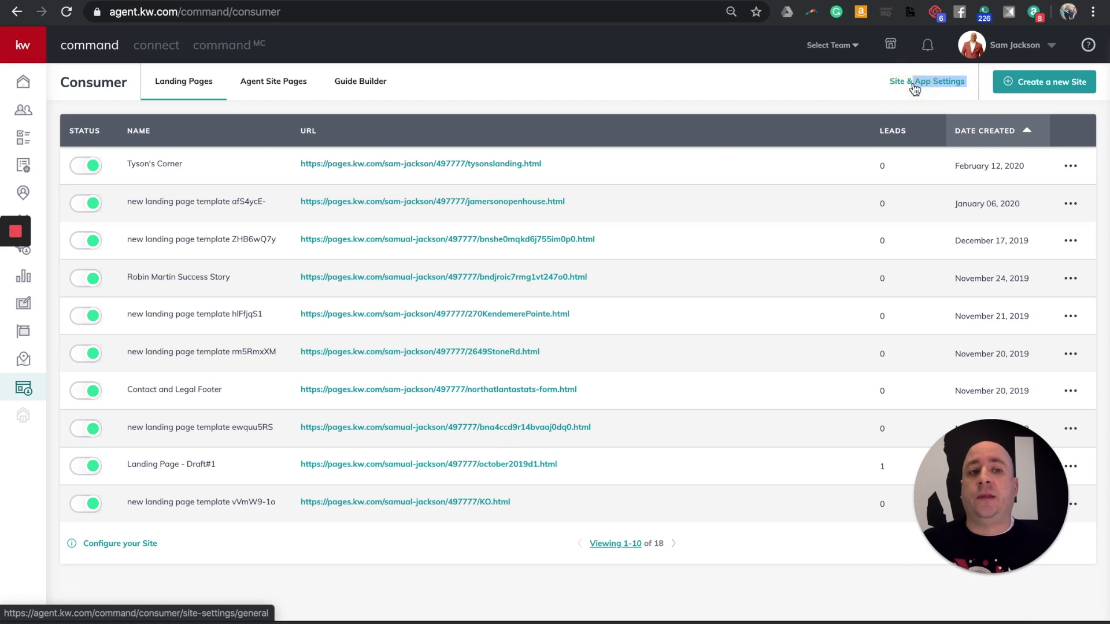
Open Site & App Settings and its URLs tab showing subdomain samjackson and app text code
click(926, 81)
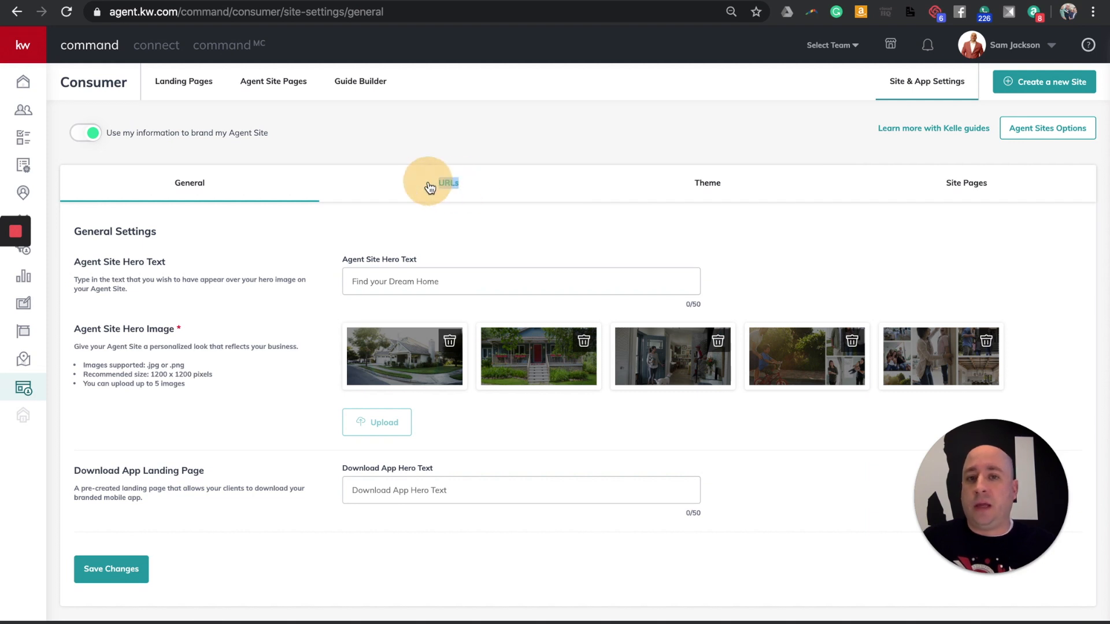
click(447, 183)
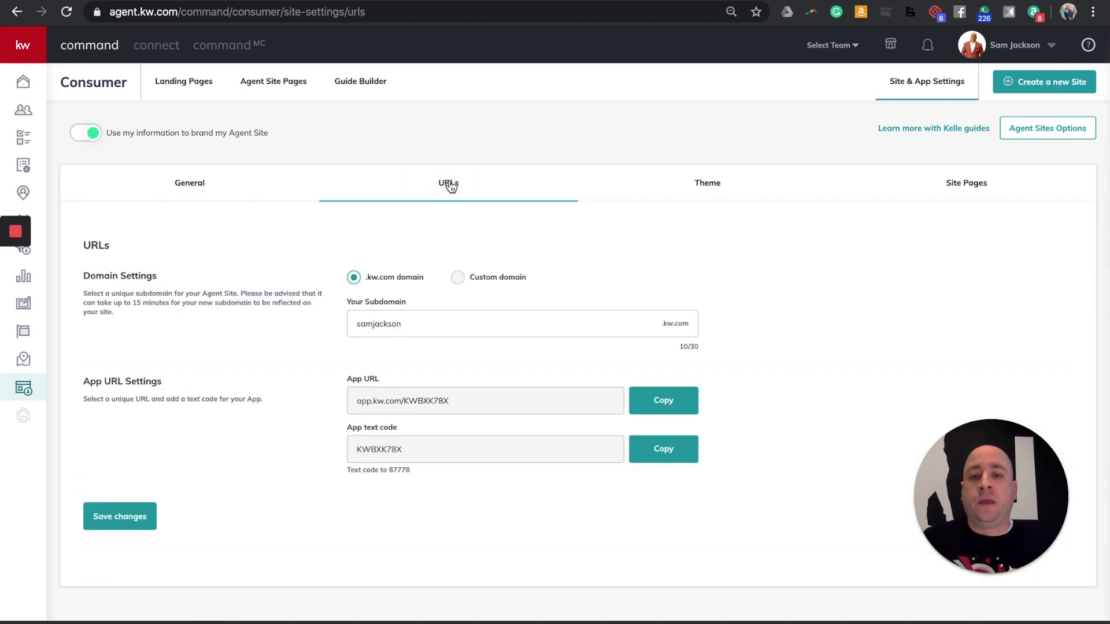
mouse_move(162, 387)
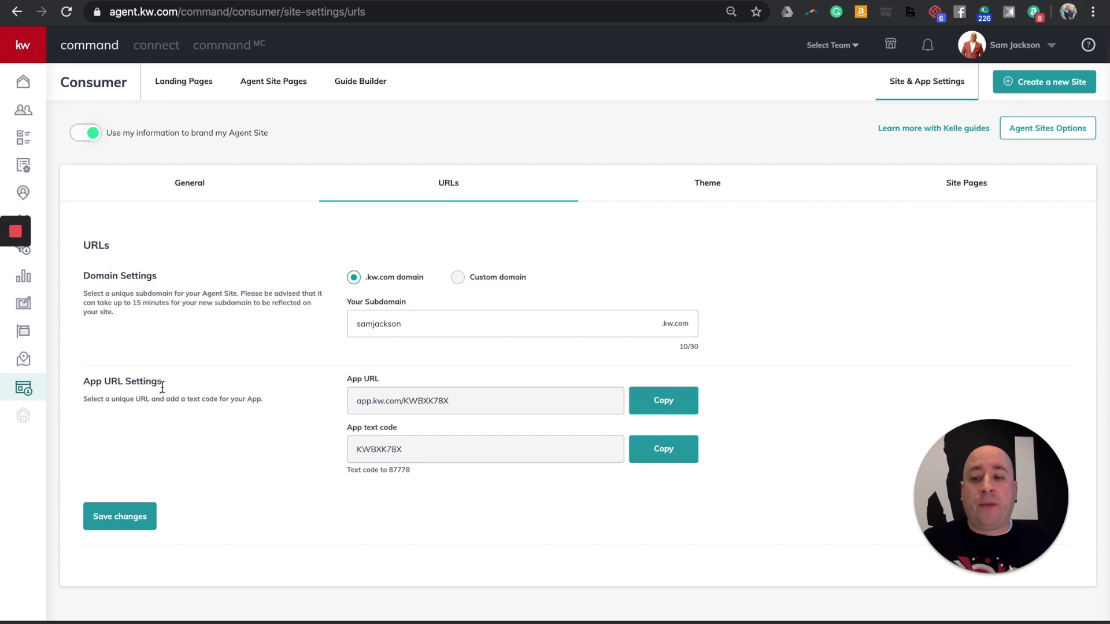
double_click(401, 401)
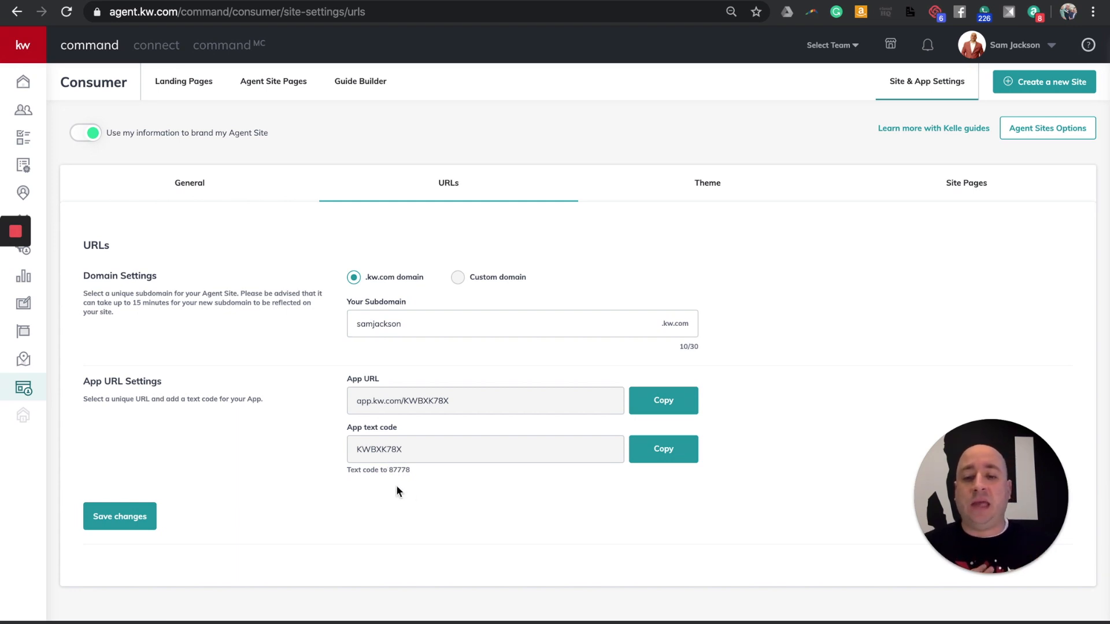
mouse_move(403, 488)
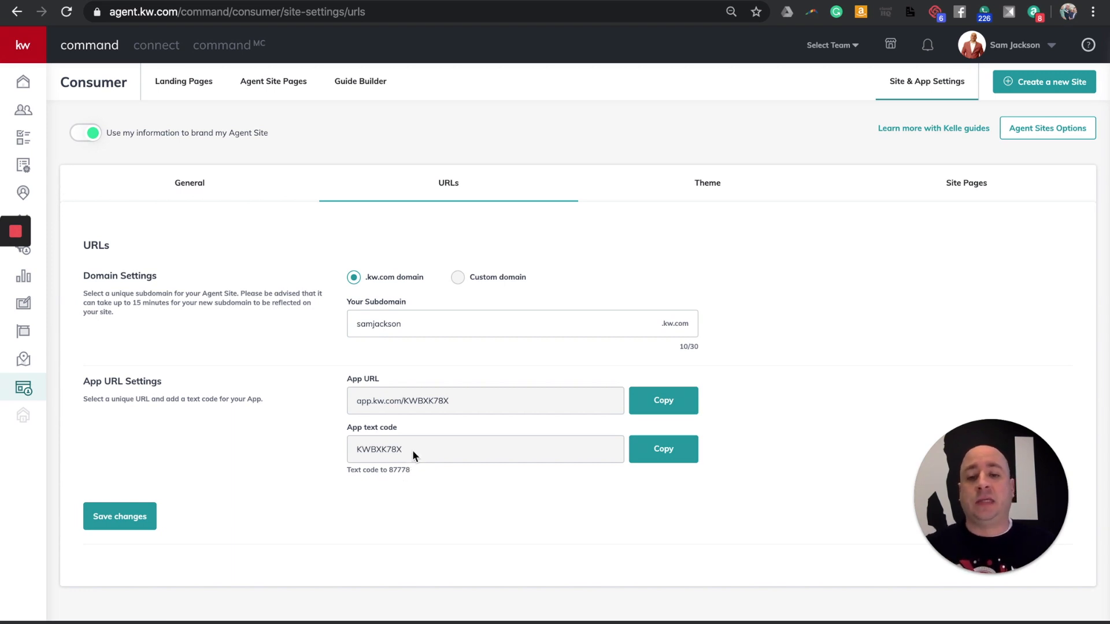
double_click(378, 449)
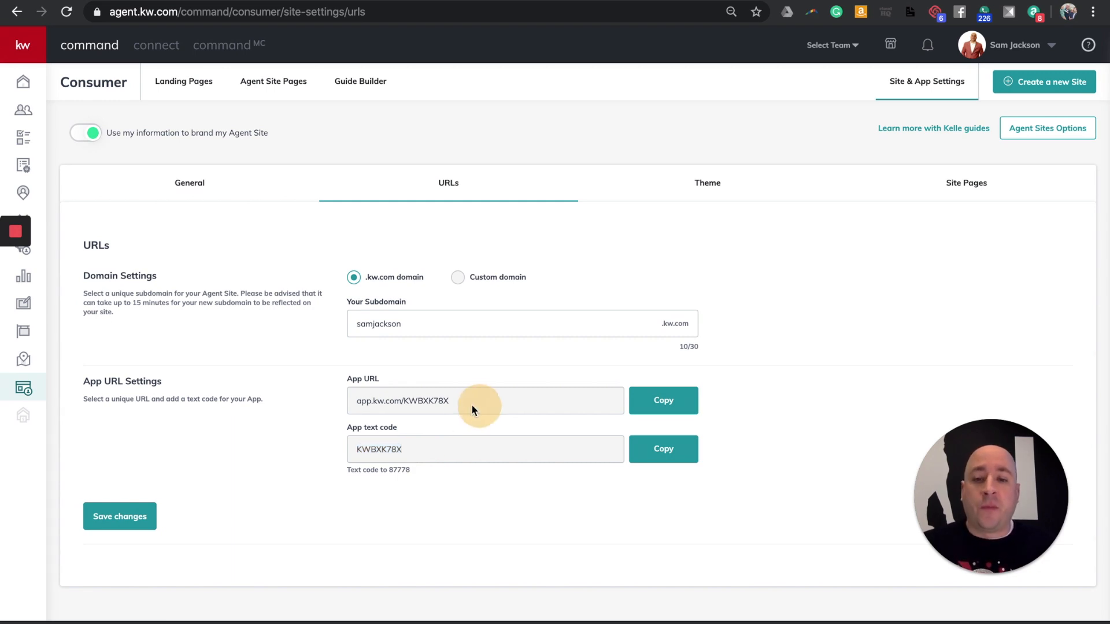
double_click(402, 400)
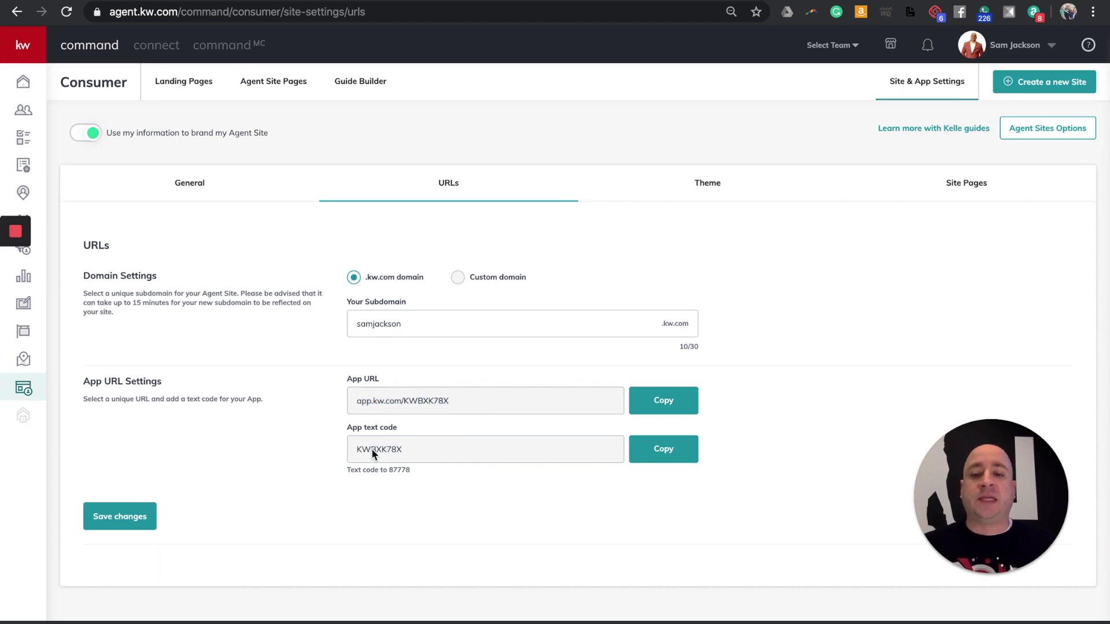
mouse_move(386, 453)
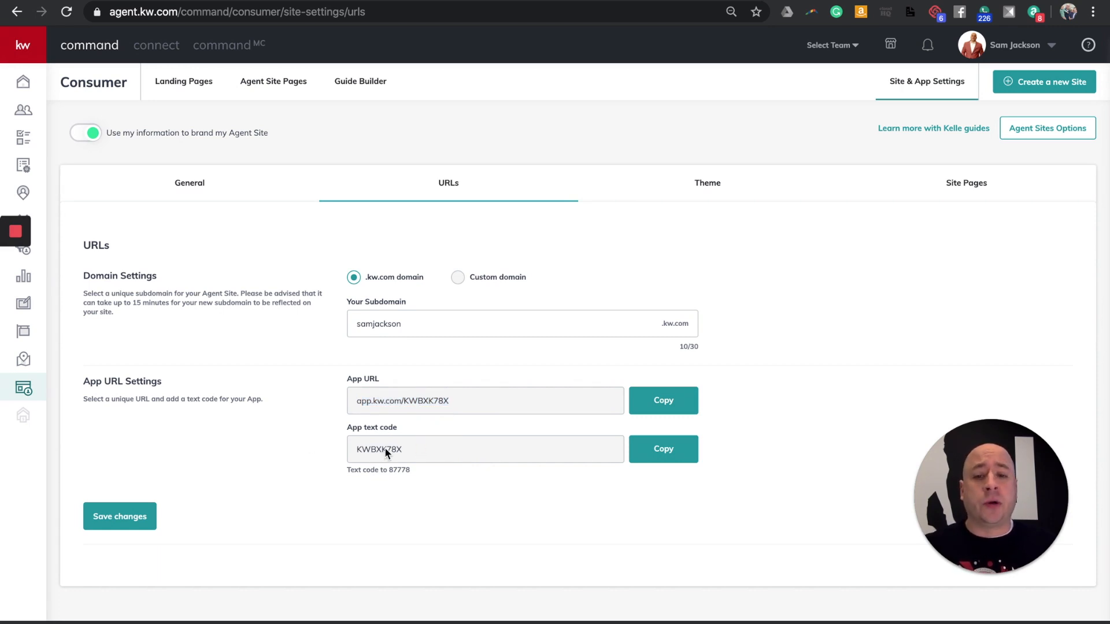